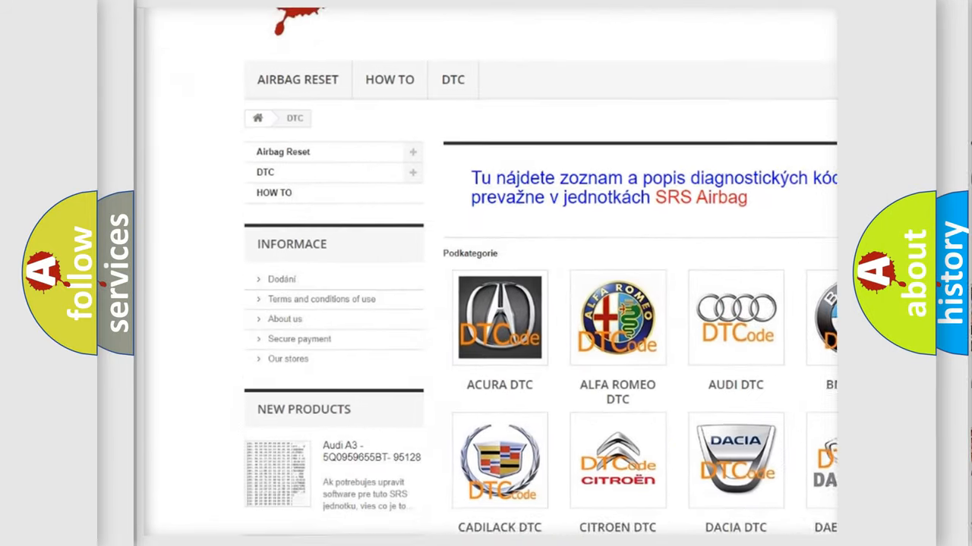
{"action": "scroll", "scroll_direction": "down", "scroll_amount": 3}
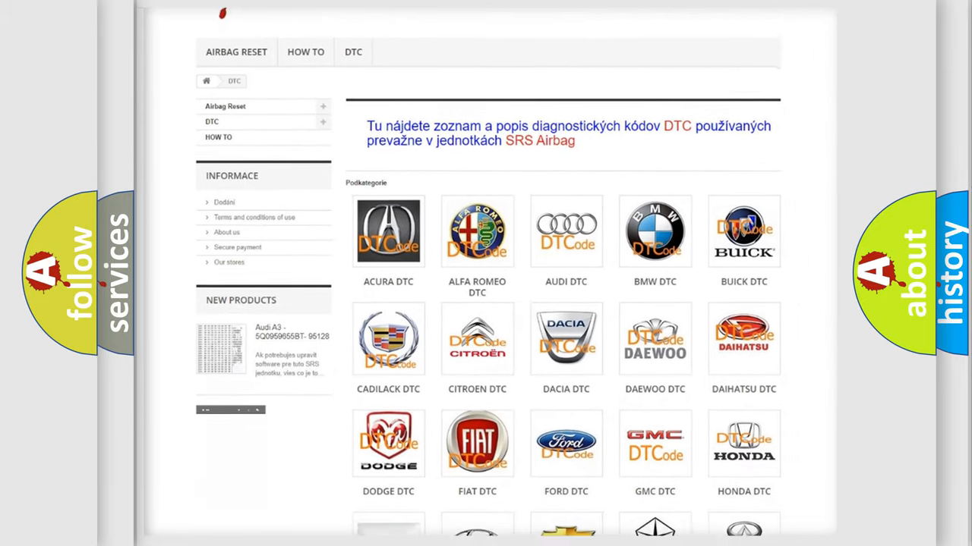
{"action": "scroll", "scroll_direction": "down", "scroll_amount": 3}
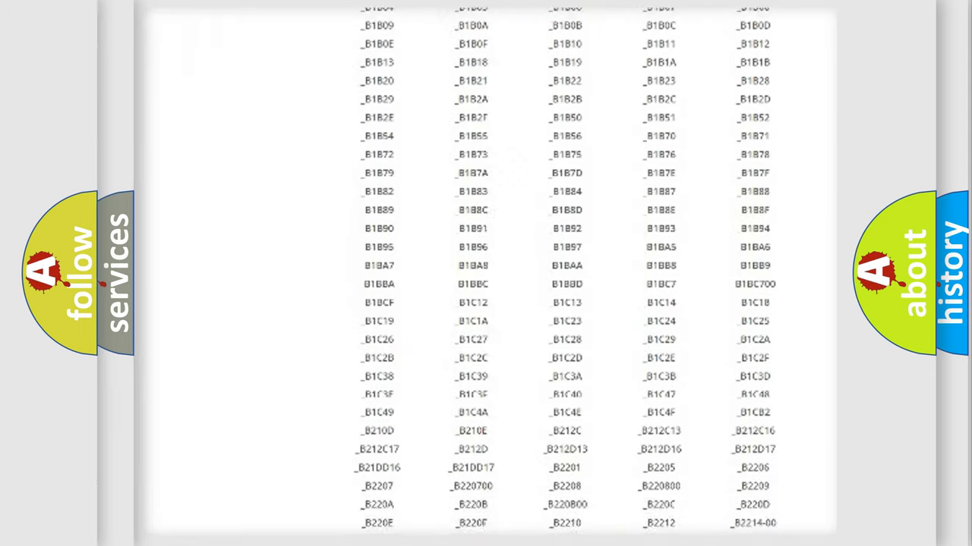
{"action": "scroll", "scroll_direction": "down", "scroll_amount": 3}
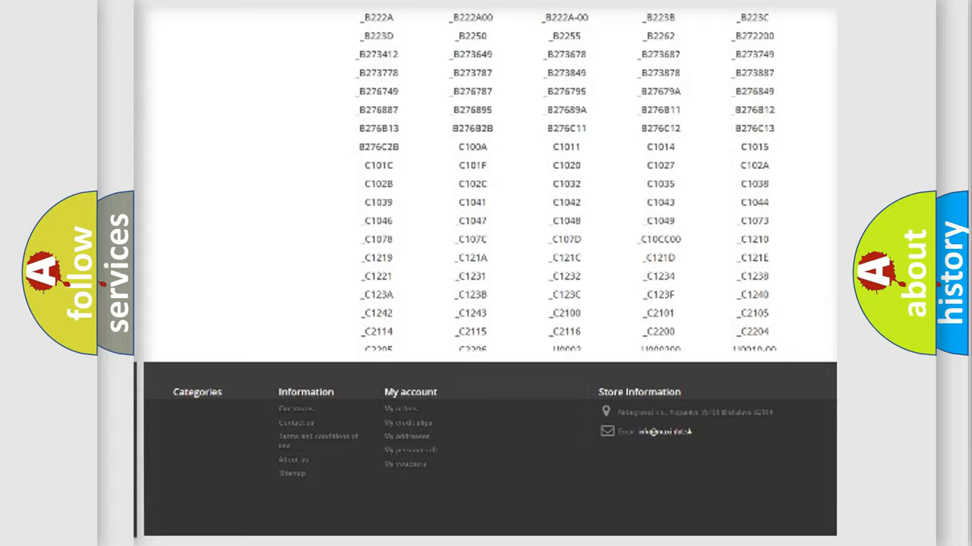
{"action": "scroll", "scroll_direction": "up", "scroll_amount": 3}
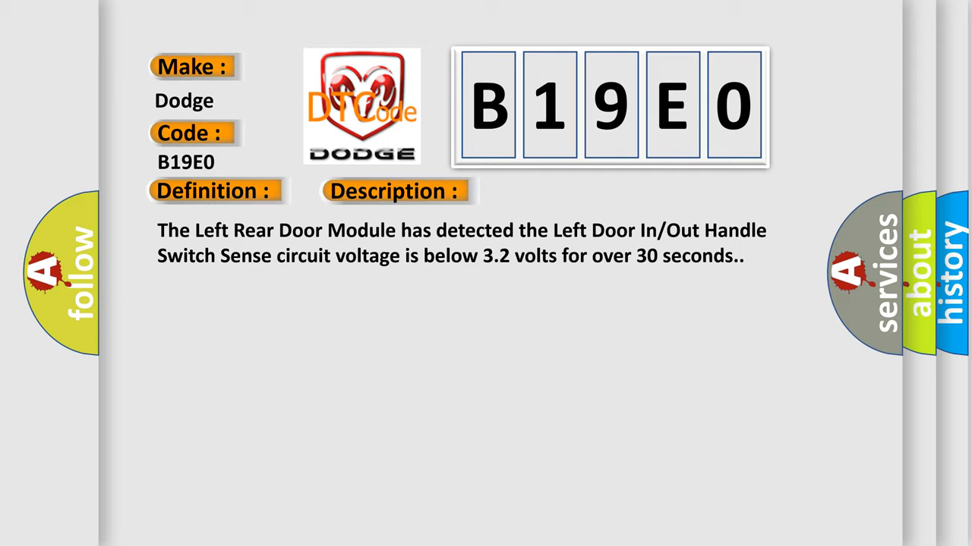
{"action": "left_click", "coordinate": [556, 191]}
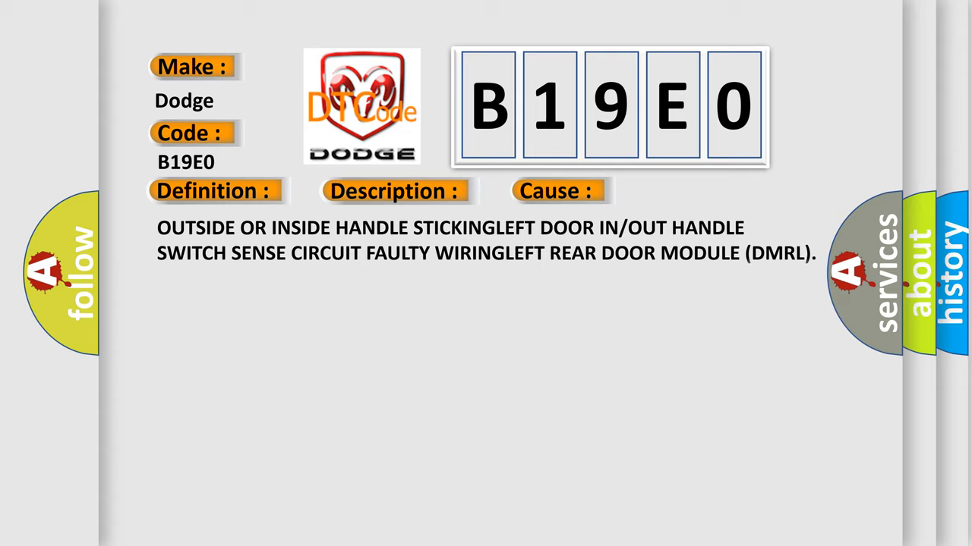